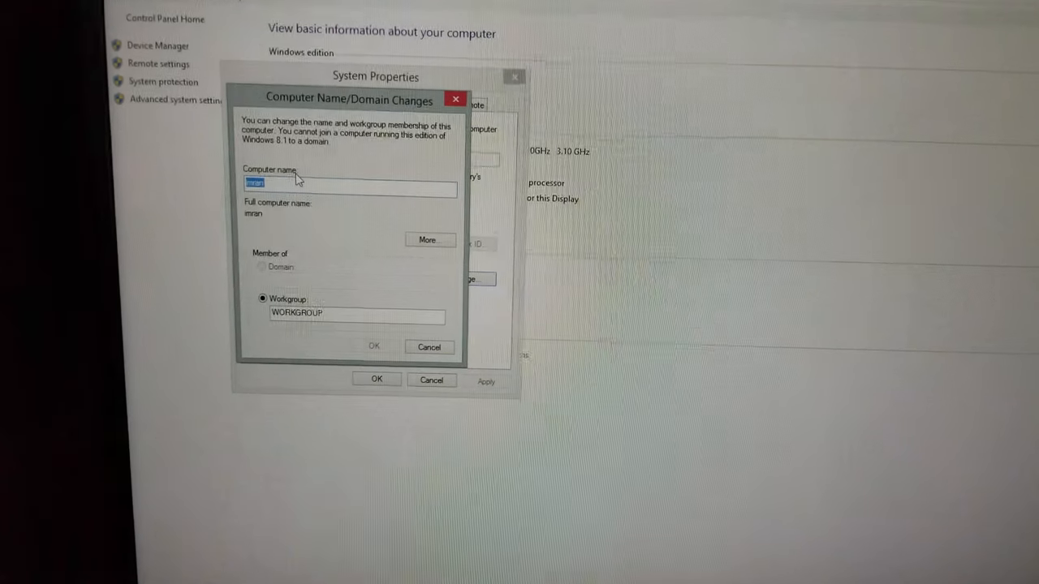
# Type 'win8' as the new computer name, keeping workgroup WORKGROUP
pyautogui.write('w')
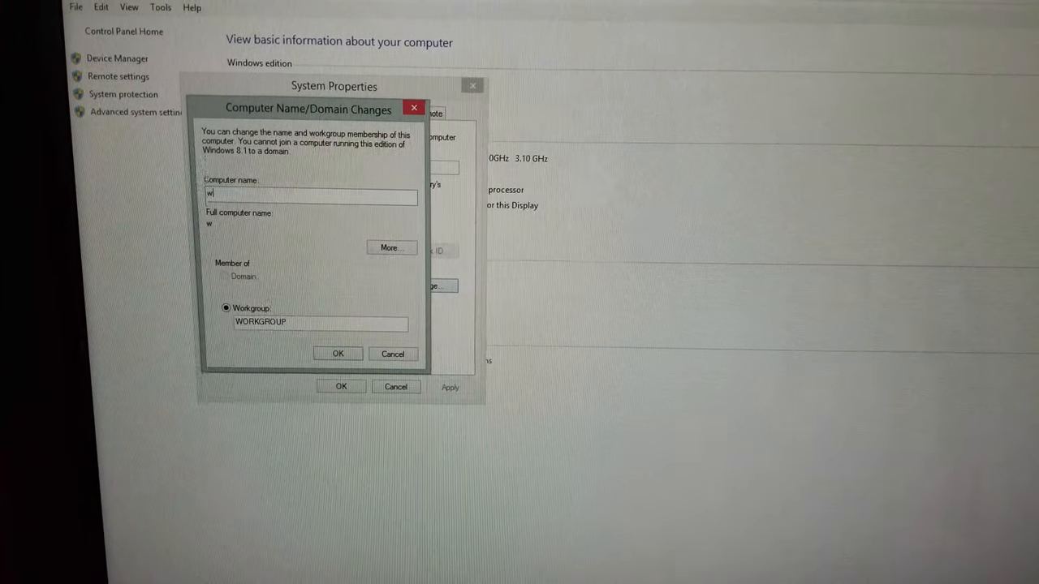
pyautogui.write('in8')
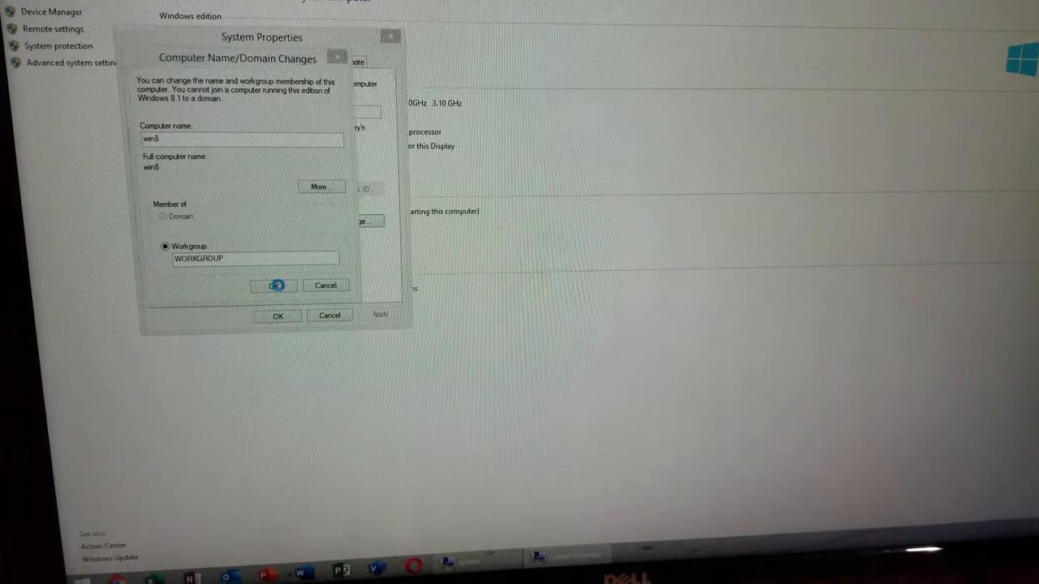
# Submit the name win8 and acknowledge the restart-required notice
pyautogui.click(276, 285)
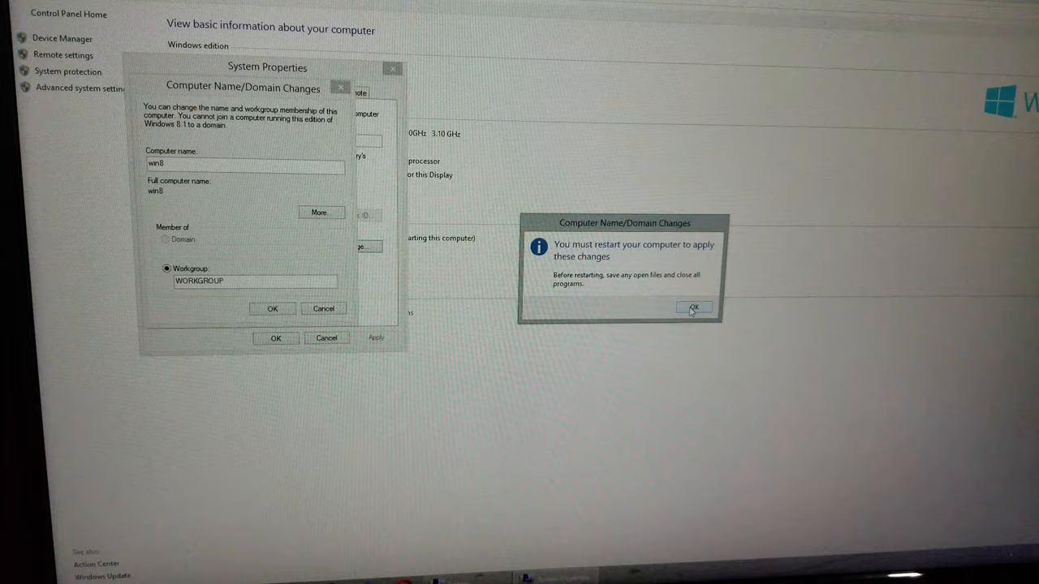
pyautogui.click(692, 307)
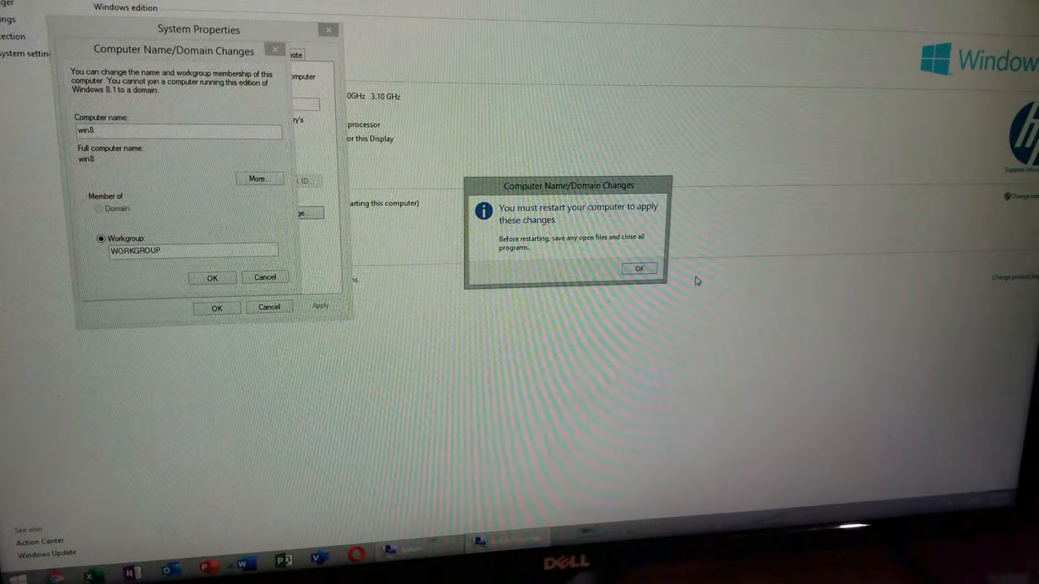
pyautogui.click(639, 268)
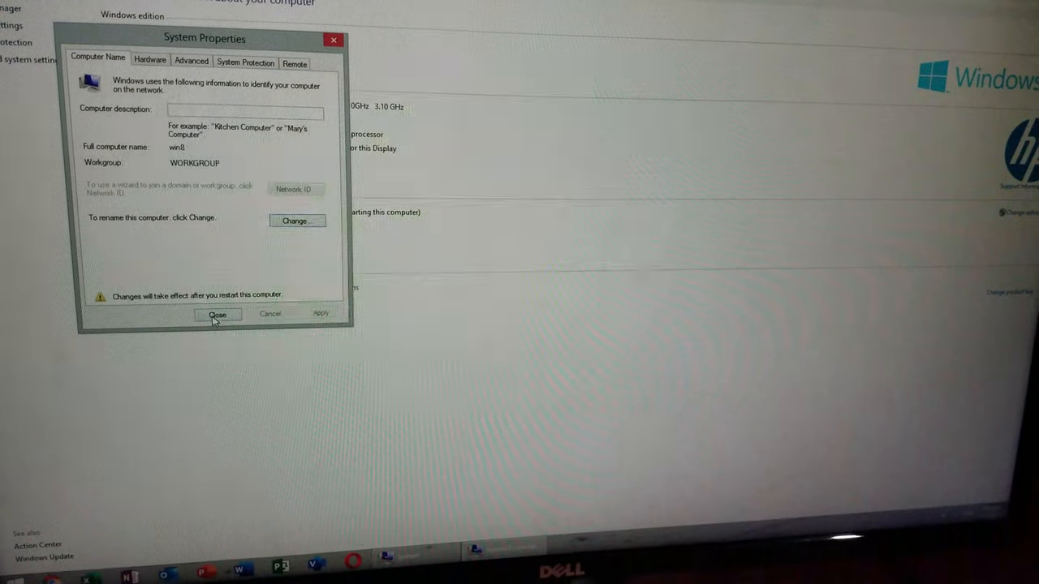
# Close System Properties to return to the System page showing win8 pending restart
pyautogui.click(217, 315)
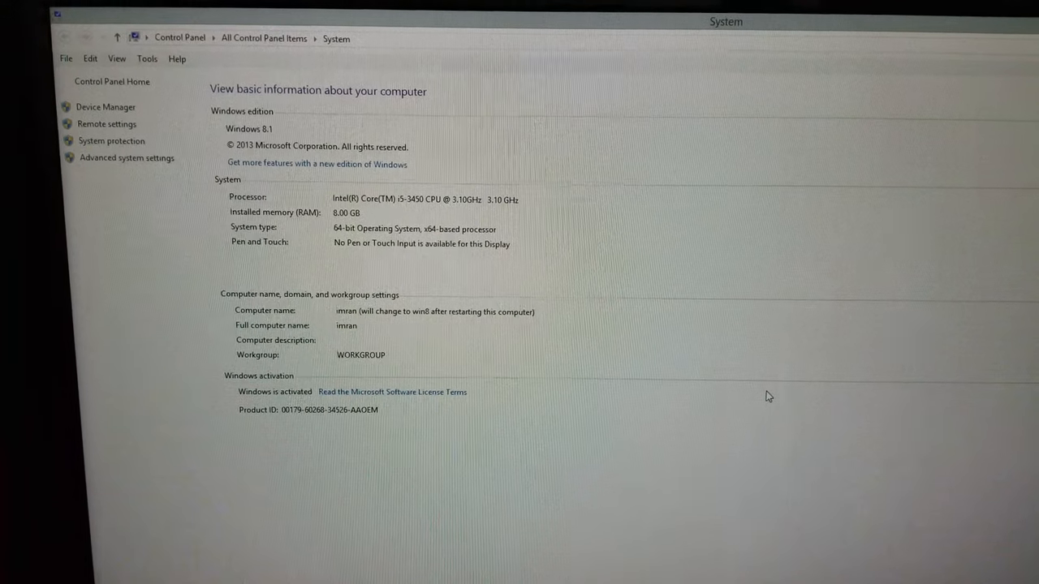